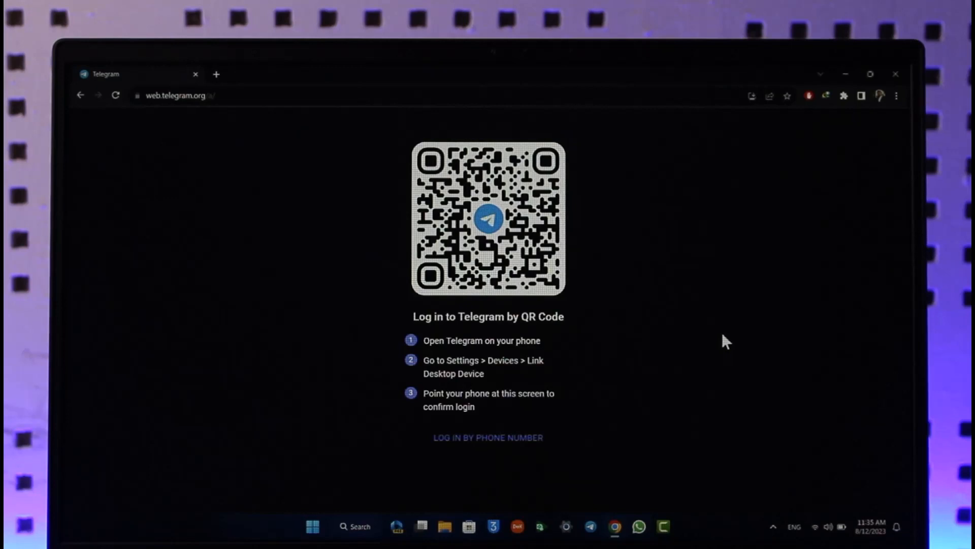
pyautogui.moveTo(737, 329)
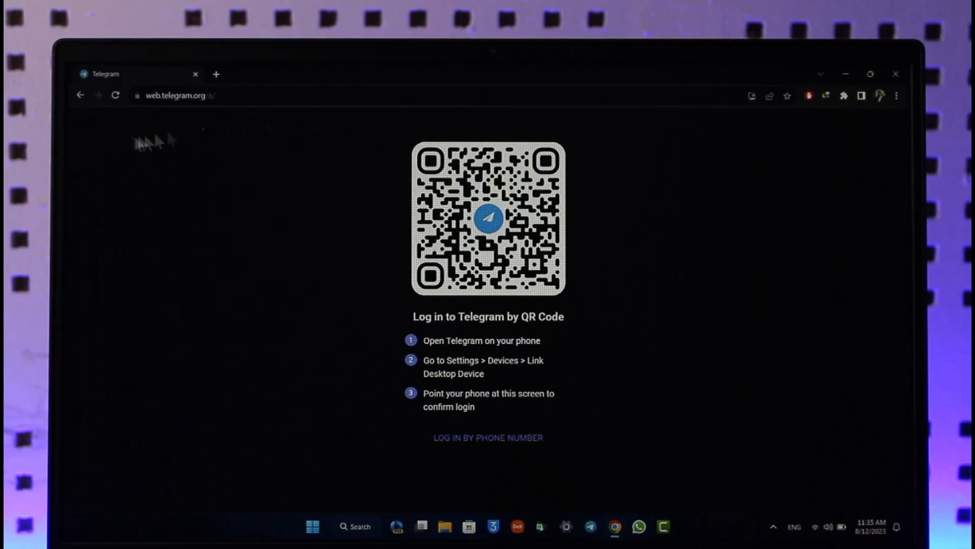
pyautogui.moveTo(155, 113)
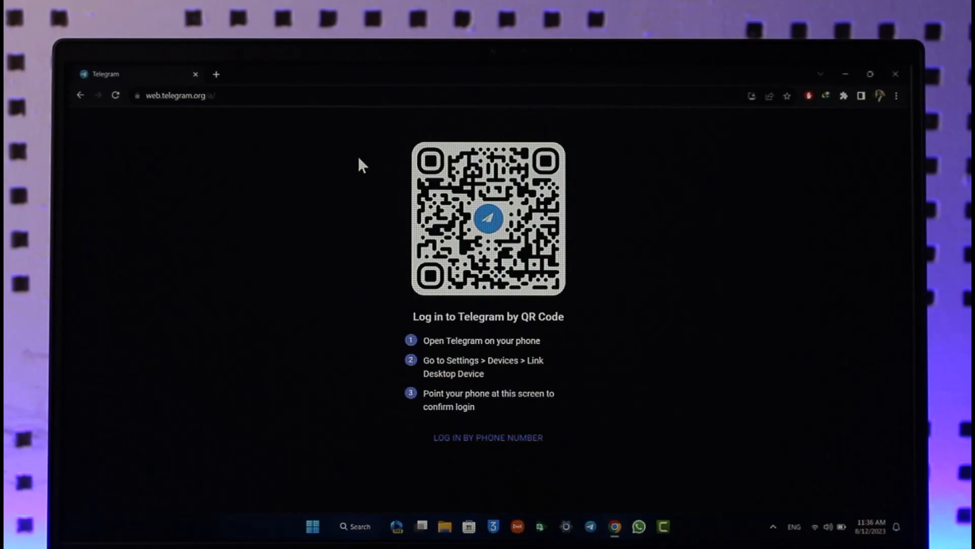
pyautogui.moveTo(454, 436)
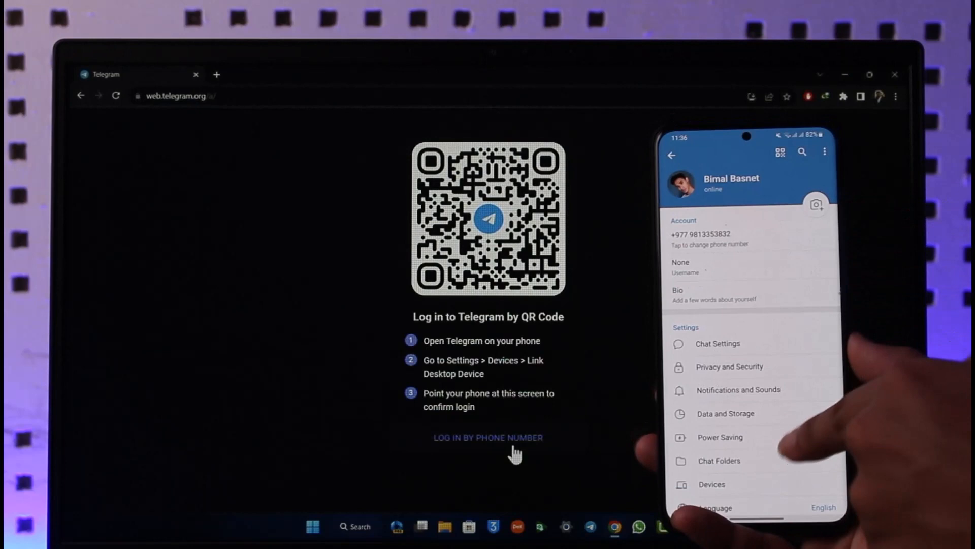
# Enter the two-step verification password and dismiss the stray Save As dialog
pyautogui.click(711, 484)
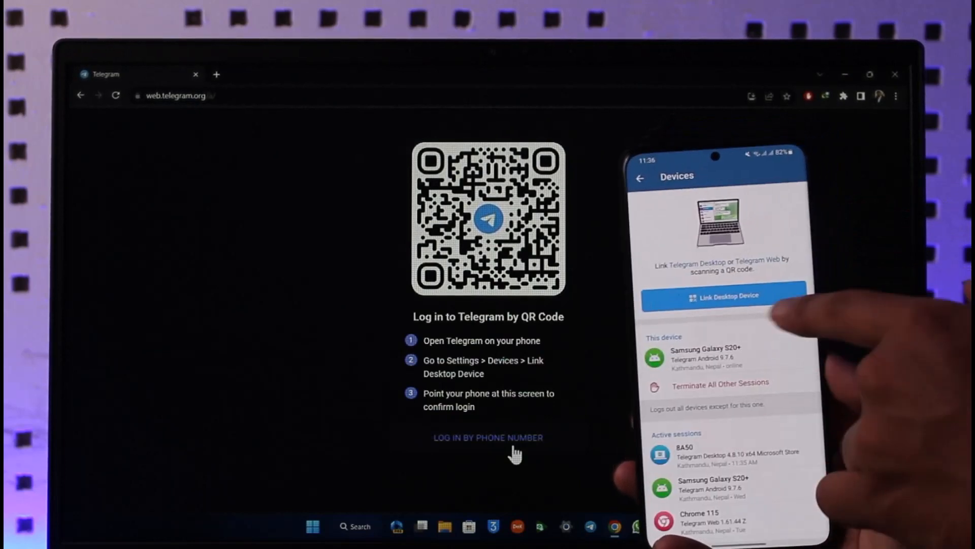
pyautogui.click(722, 296)
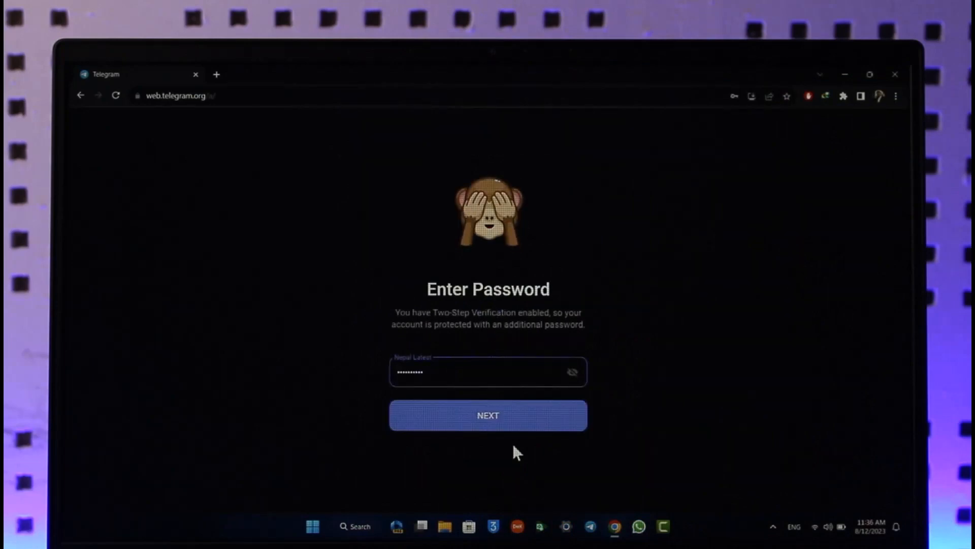
pyautogui.write('•••')
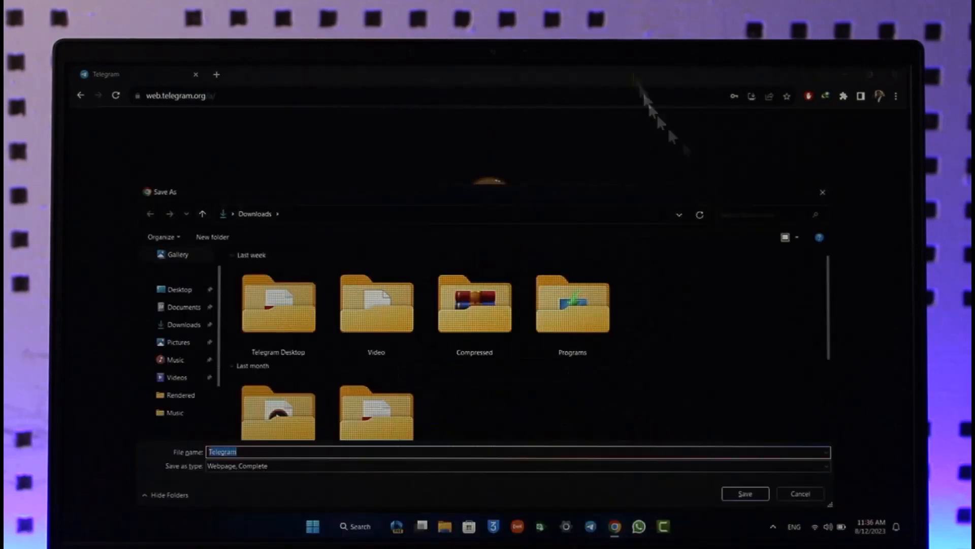
pyautogui.click(800, 494)
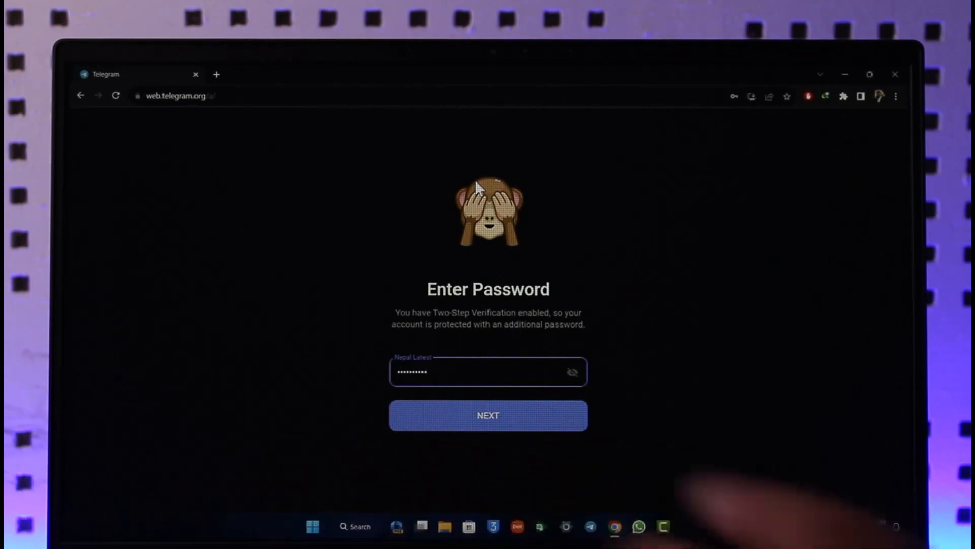
# Submit the password with NEXT to reach the chat list
pyautogui.click(488, 415)
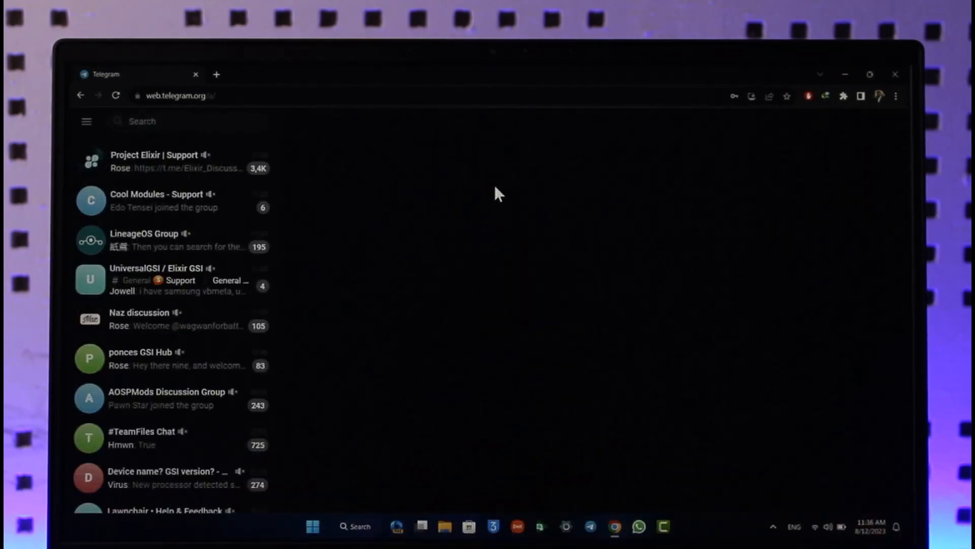